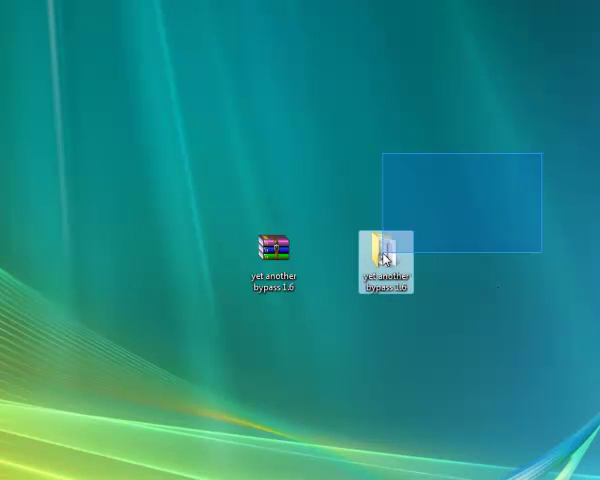
- Extract the 'yet another bypass 1.6' archive into a same-named folder on the desktop
right_click(272, 248)
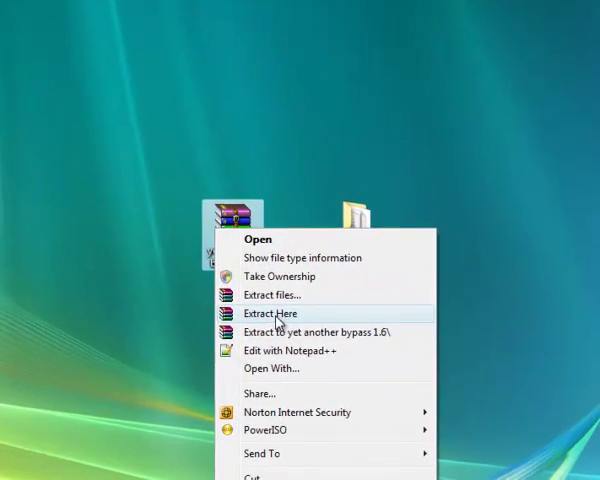
left_click(272, 313)
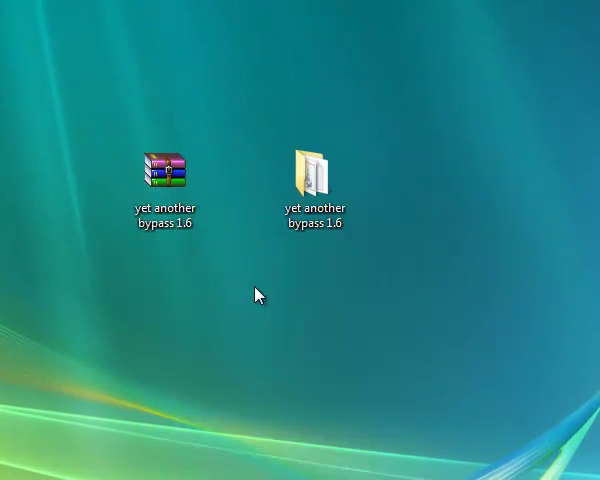
mouse_move(112, 295)
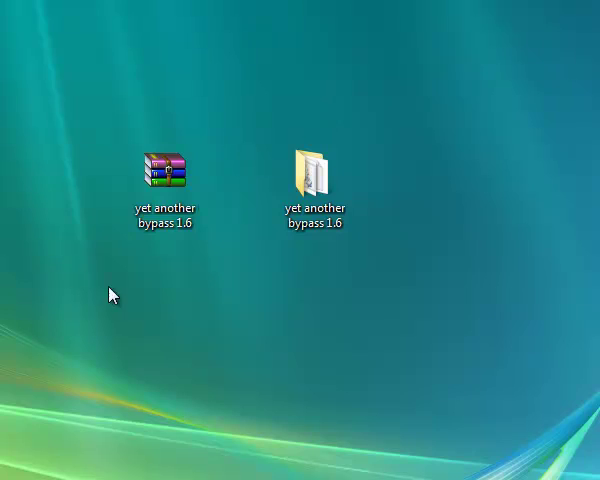
left_click(314, 180)
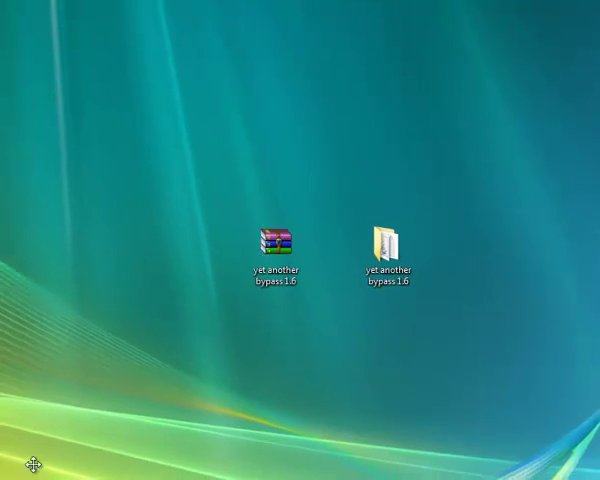
- Run ipconfig in Command Prompt to find the PC's IPv4 address, 192.168.1.23
left_click(14, 467)
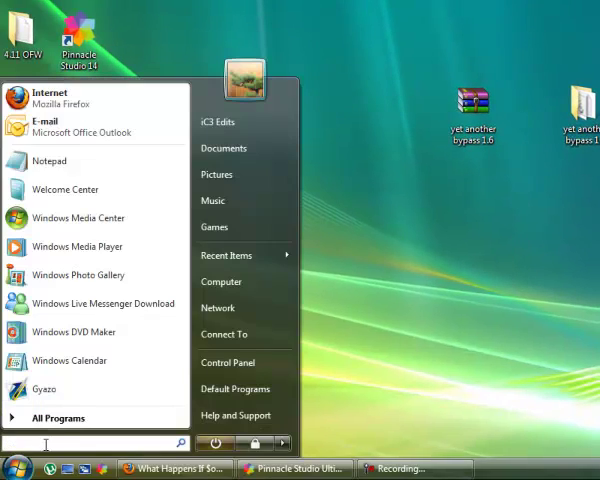
type("cm")
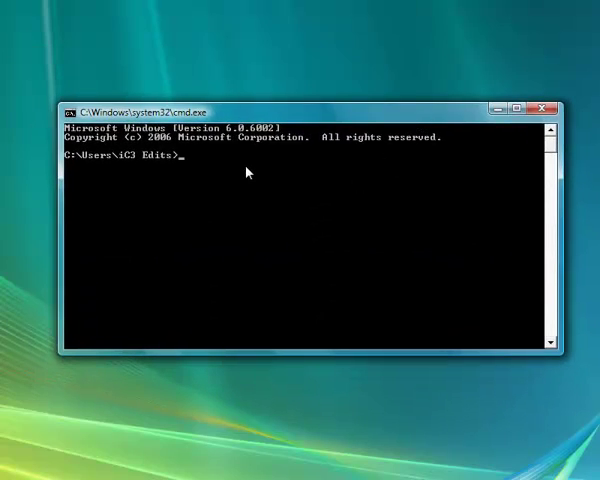
type("ipconf")
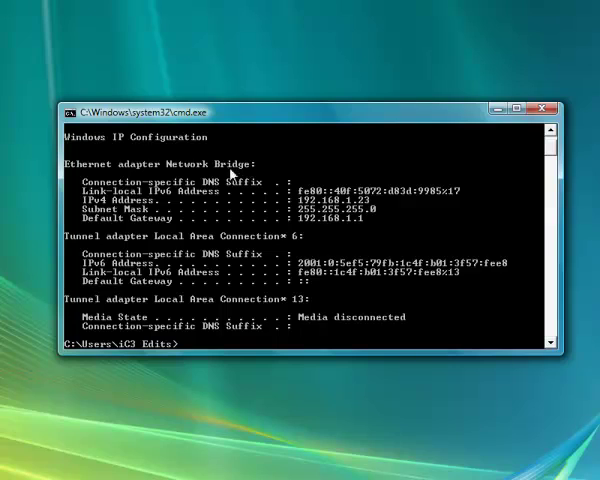
mouse_move(95, 205)
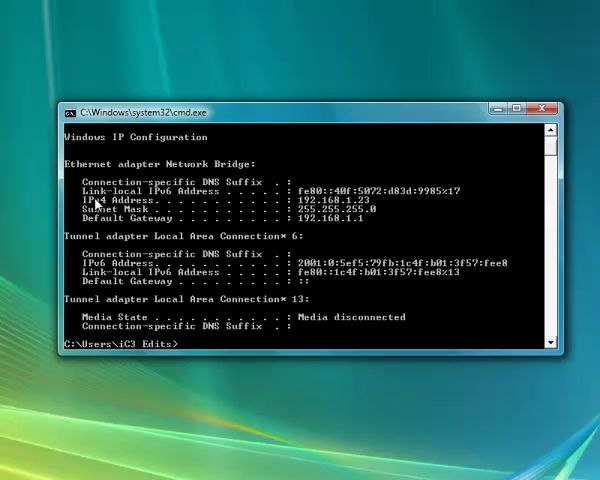
mouse_move(135, 210)
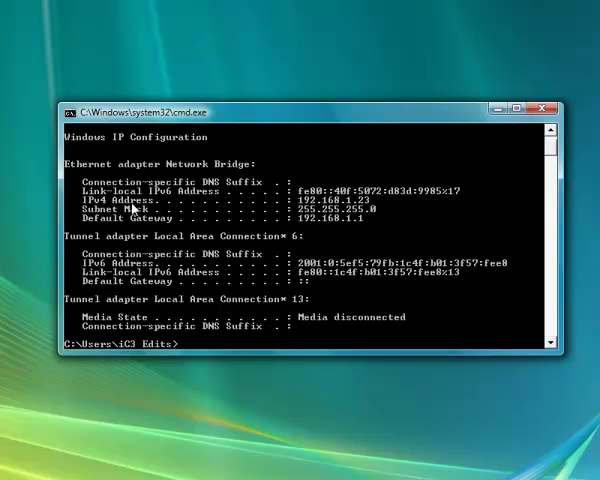
mouse_move(365, 210)
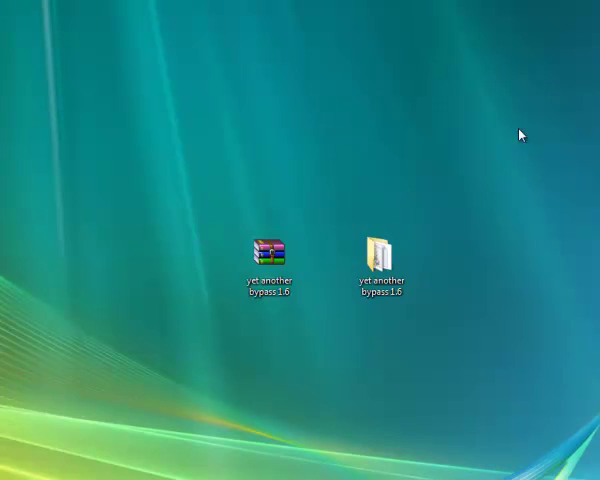
- Open the 'yet another bypass 1.6' folder and run YABStart.bat
double_click(381, 254)
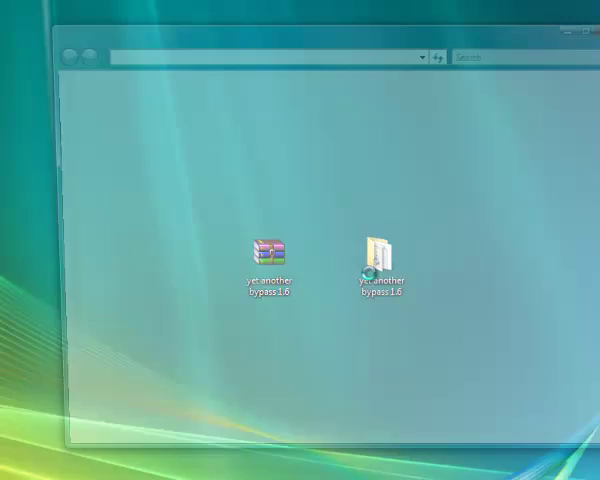
double_click(382, 250)
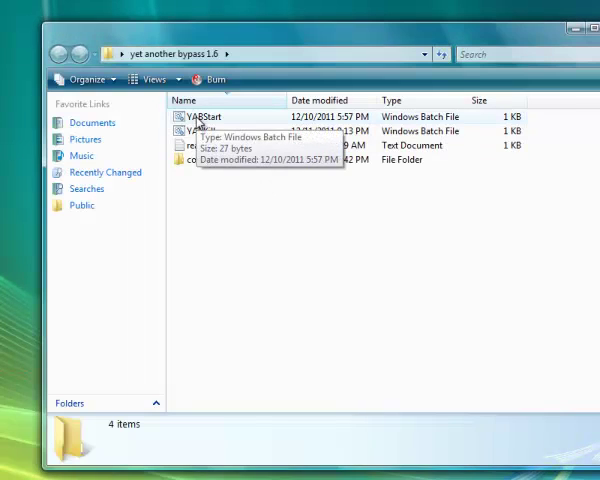
mouse_move(207, 204)
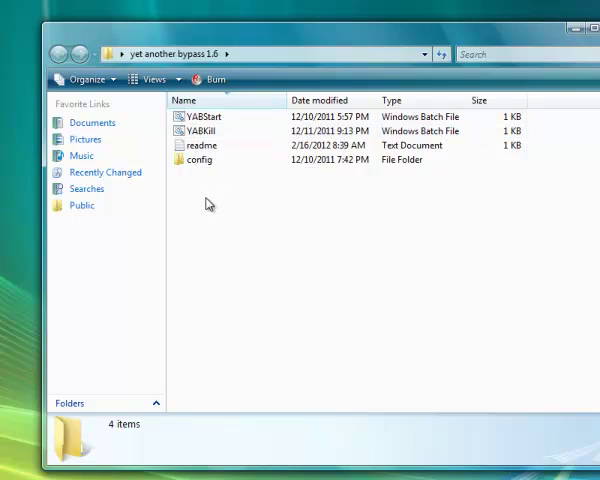
mouse_move(213, 203)
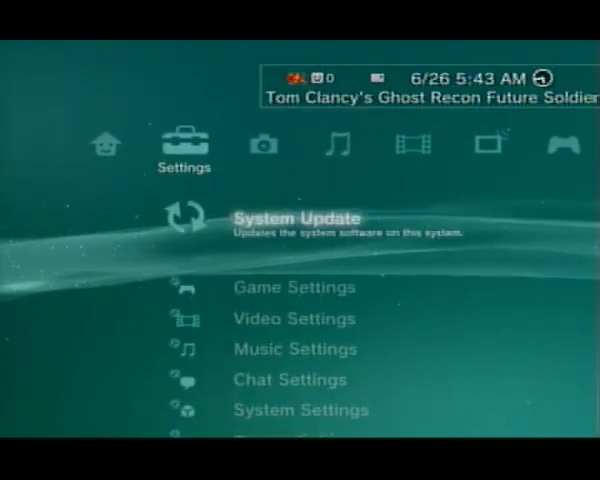
- Run System Update and dismiss the 'latest software installed' message
left_click(296, 217)
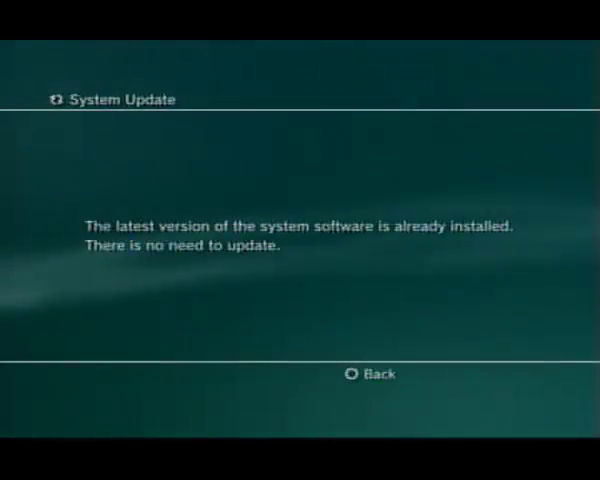
left_click(367, 373)
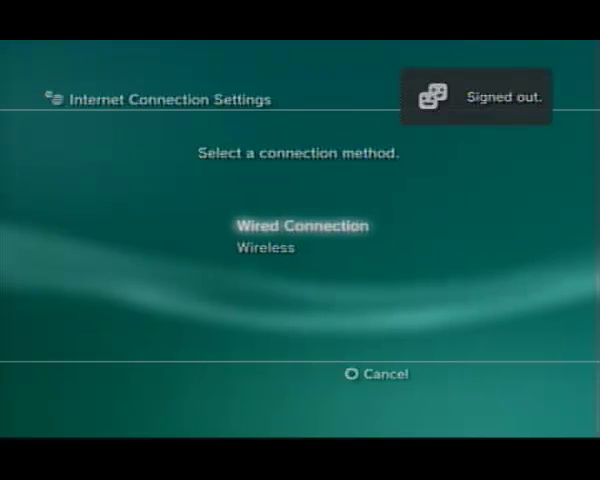
- Set a wired connection with automatic IP, then start editing the proxy address 192.168.1.23
left_click(302, 225)
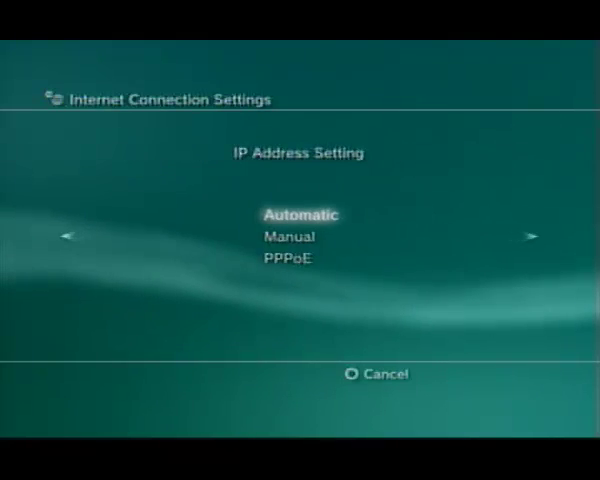
left_click(301, 213)
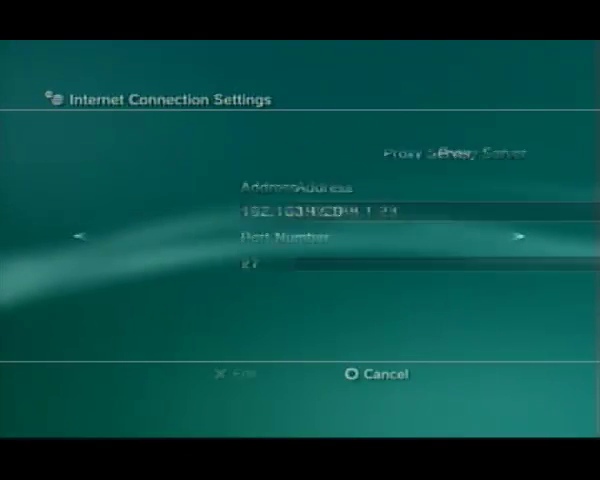
left_click(300, 212)
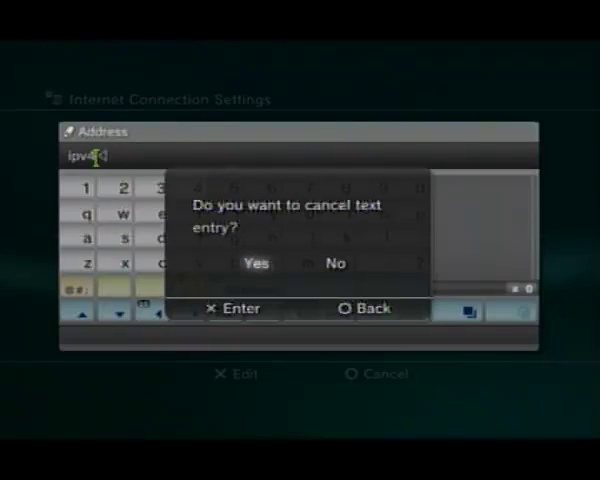
- Cancel address text entry and confirm proxy port 27 to reach the settings summary
left_click(256, 263)
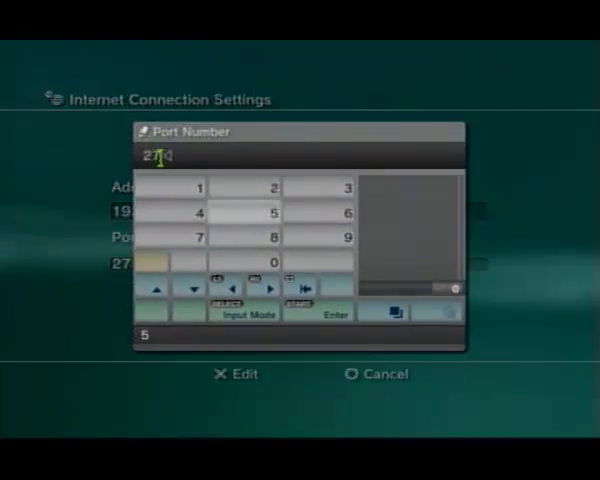
left_click(332, 313)
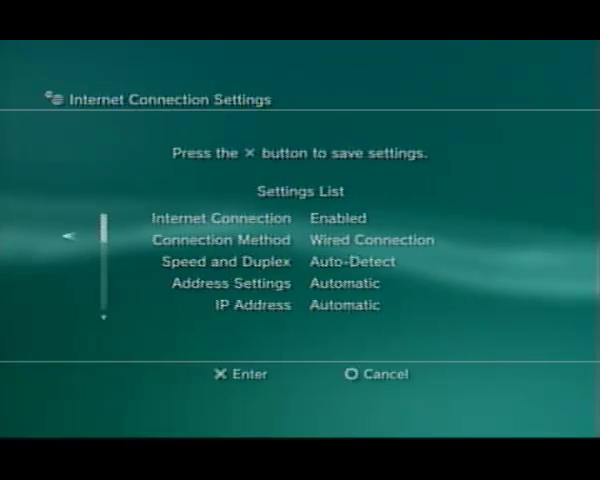